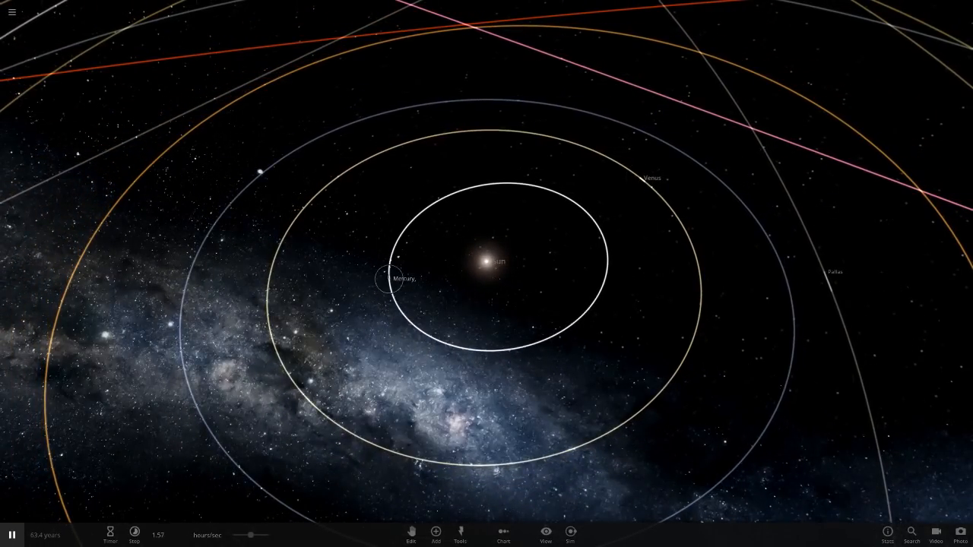
# Select Mercury and bring it into close view with its info summary.
pyautogui.click(387, 279)
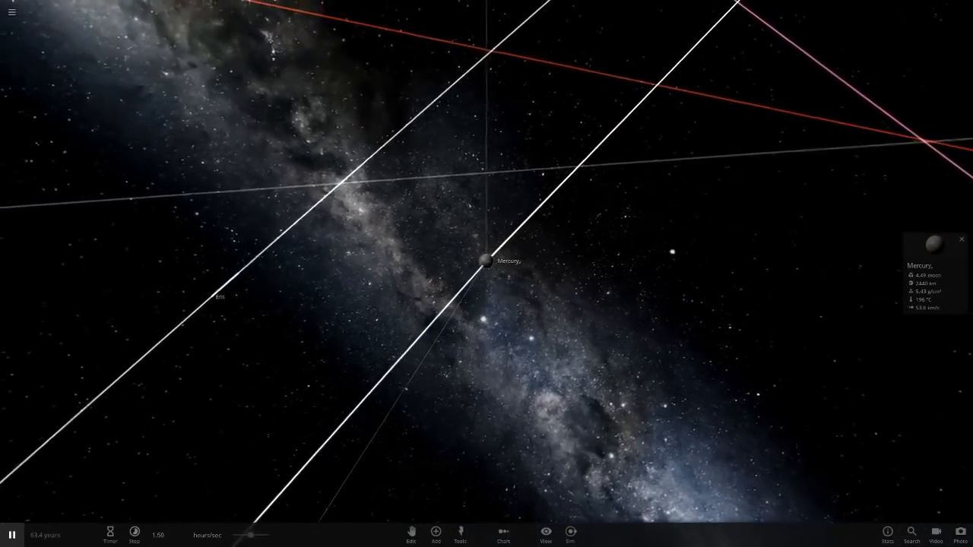
pyautogui.click(544, 535)
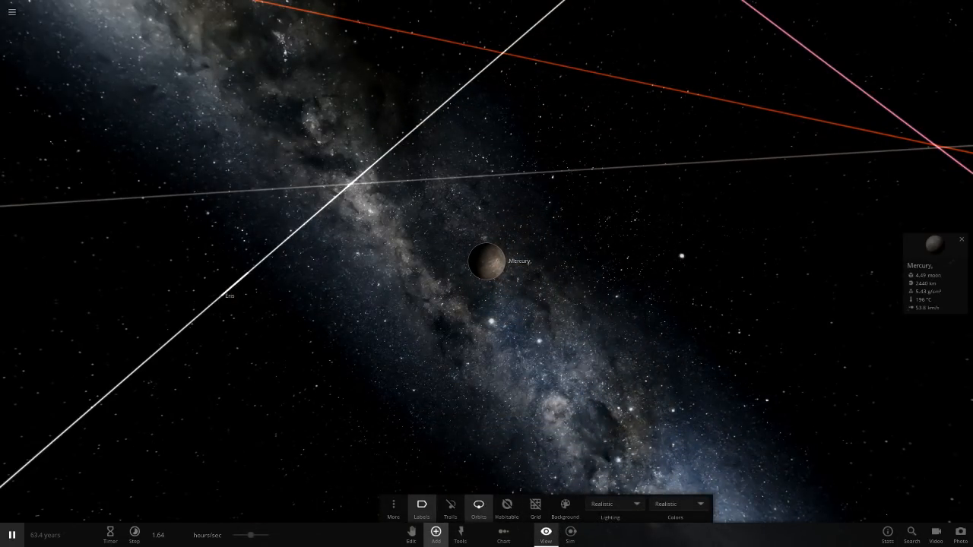
# Prepare a Saturn-style ring for Mercury with inner and outer radius measured in AU.
pyautogui.click(435, 536)
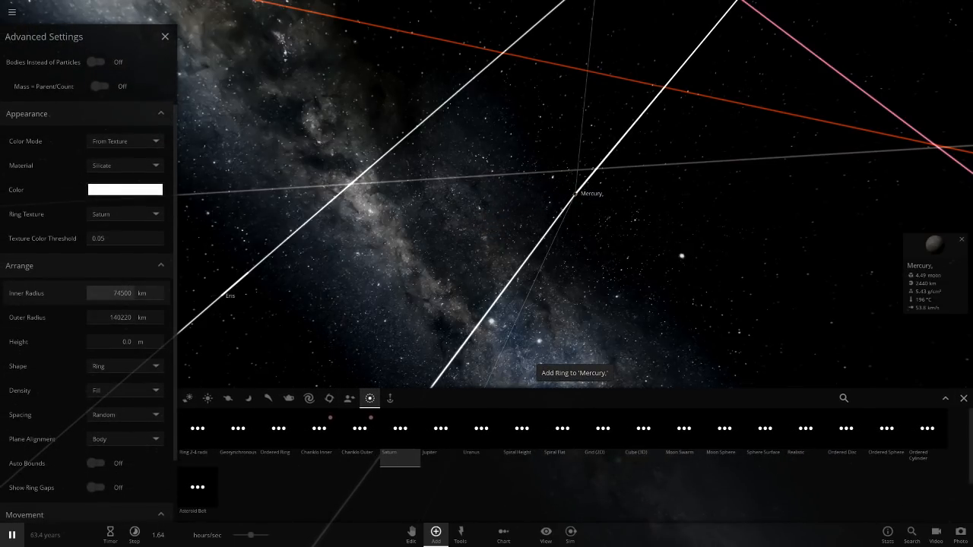
pyautogui.click(155, 292)
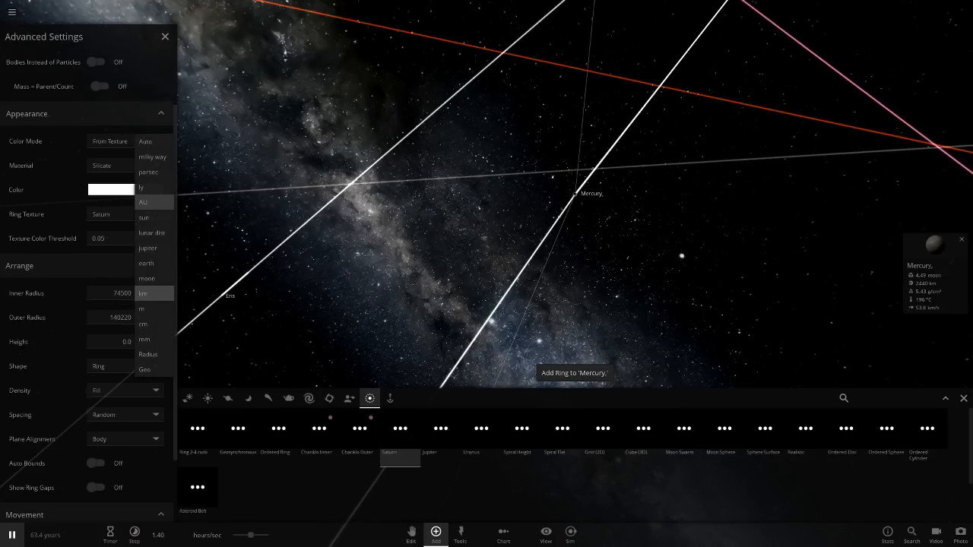
pyautogui.click(143, 201)
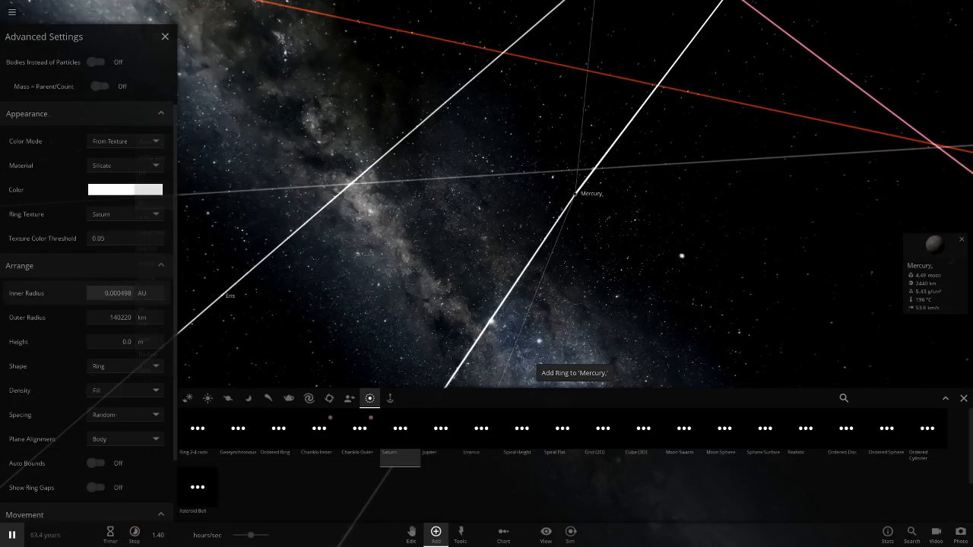
pyautogui.click(125, 292)
pyautogui.write('6000')
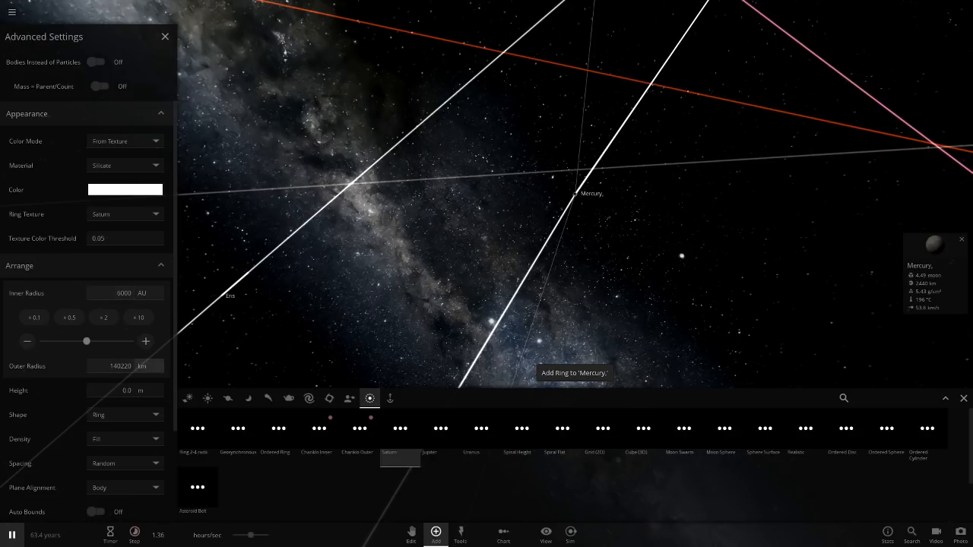
pyautogui.click(157, 292)
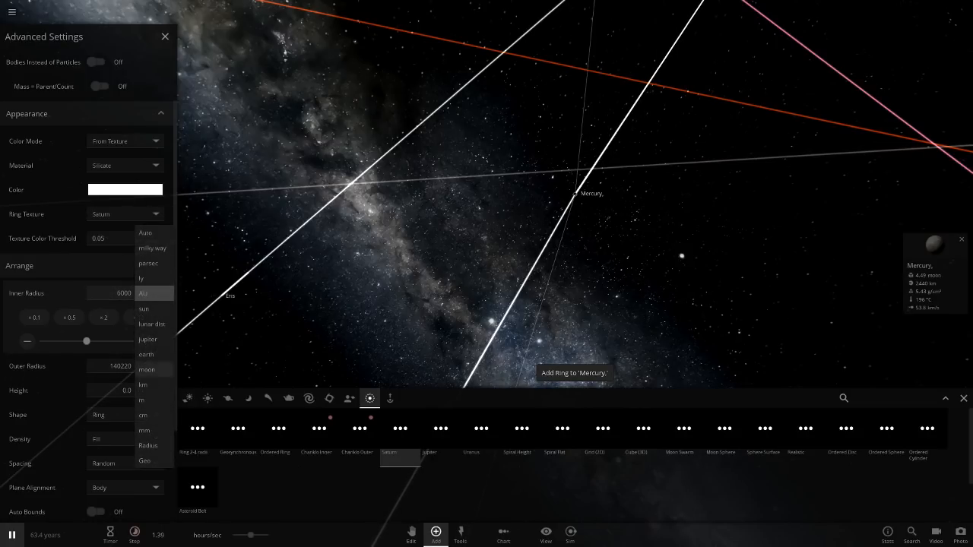
pyautogui.click(143, 384)
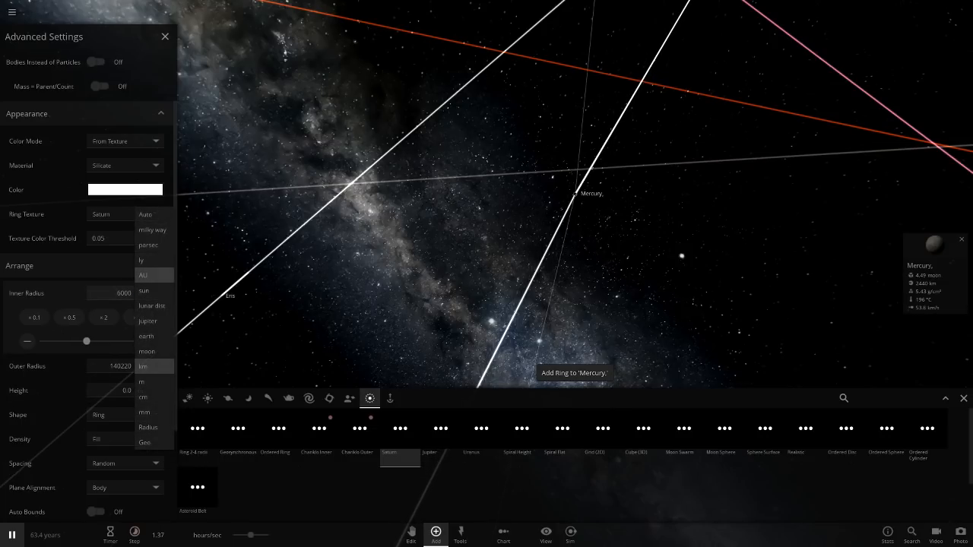
pyautogui.click(143, 275)
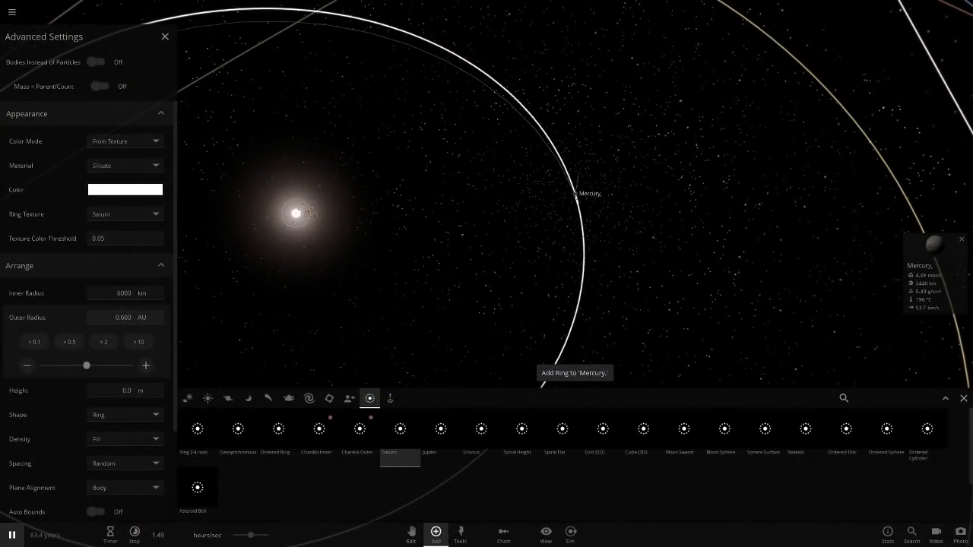
# Close the ring settings and focus the view on the Sun.
pyautogui.click(164, 37)
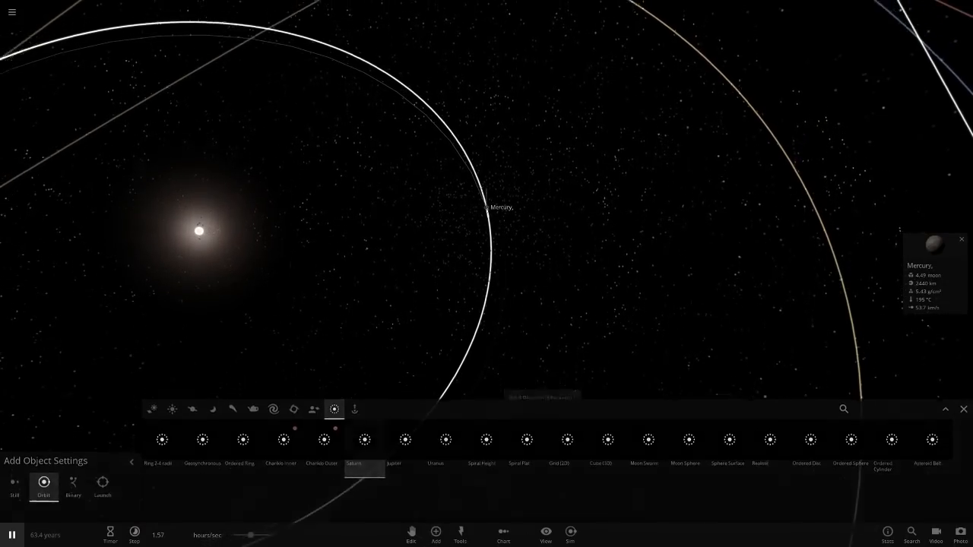
pyautogui.click(544, 532)
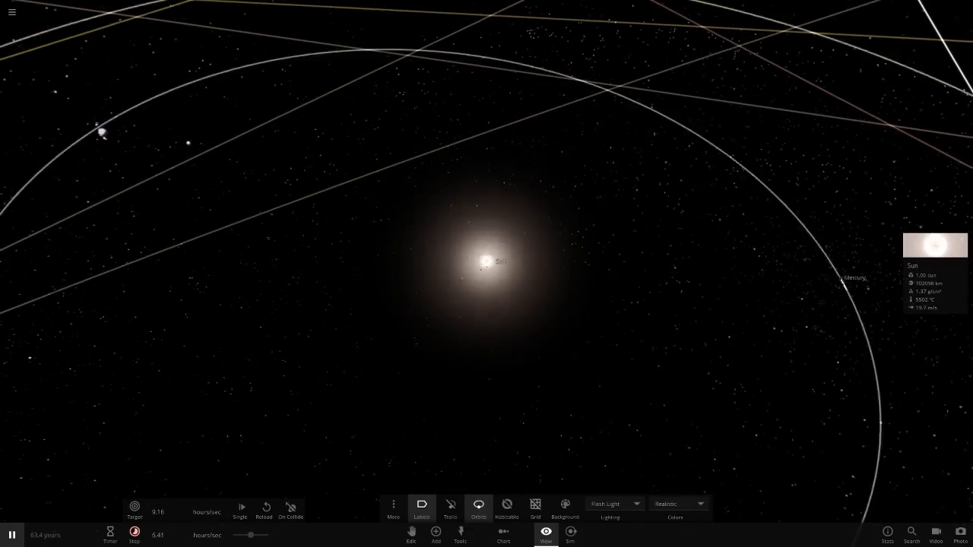
# Zoom out over the particle belt and select Earth to show its properties.
pyautogui.click(478, 508)
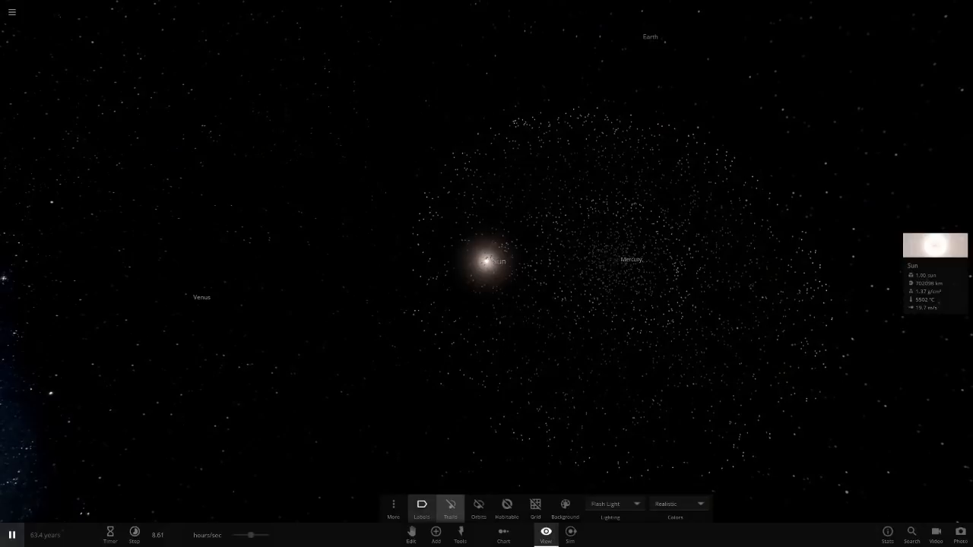
pyautogui.click(450, 508)
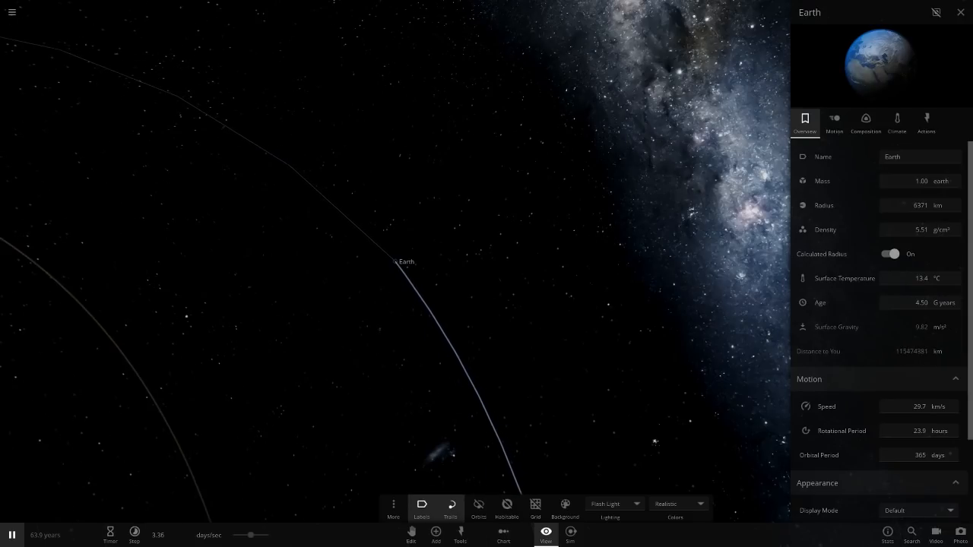
# Select a tiny 400 g rocky belt particle to show its properties.
pyautogui.click(450, 508)
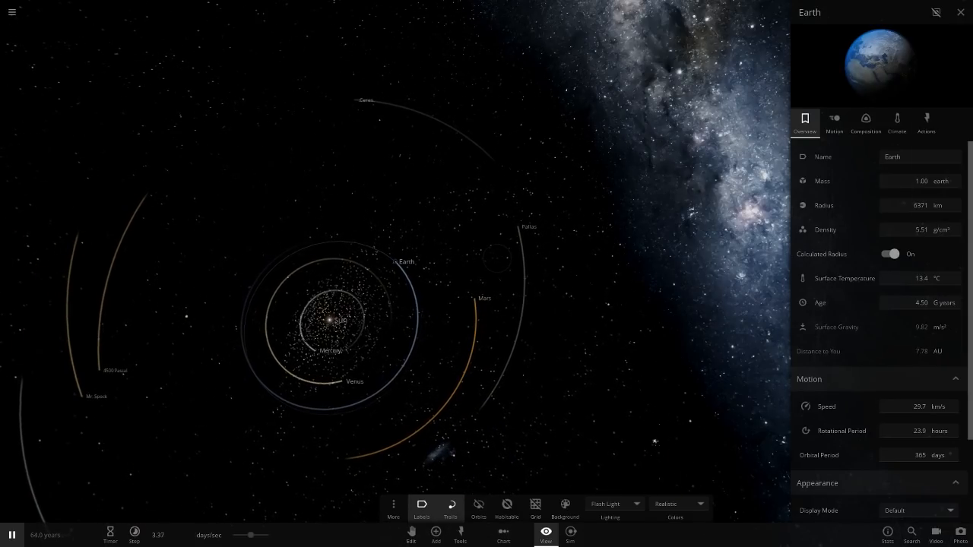
pyautogui.click(961, 12)
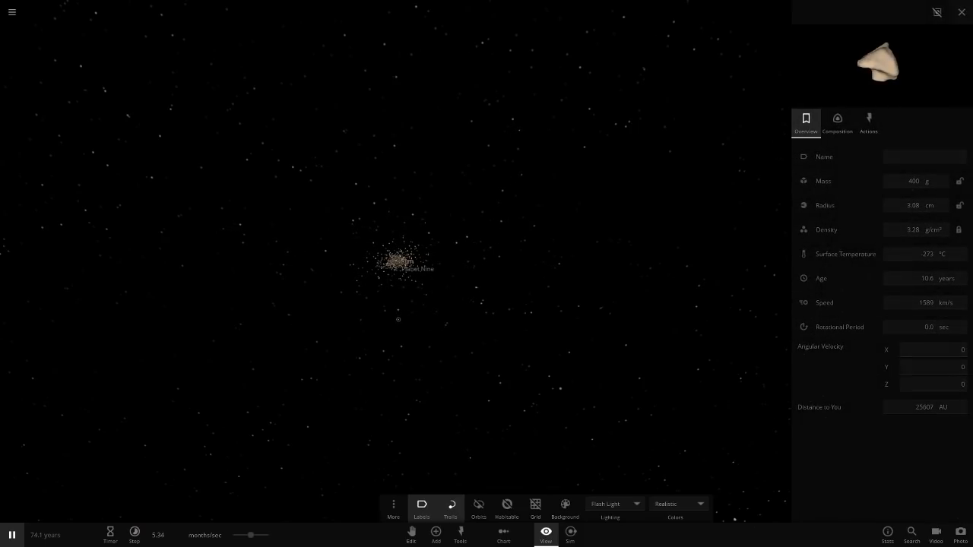
# Close the properties panel and let the simulation run past a thousand years.
pyautogui.click(961, 12)
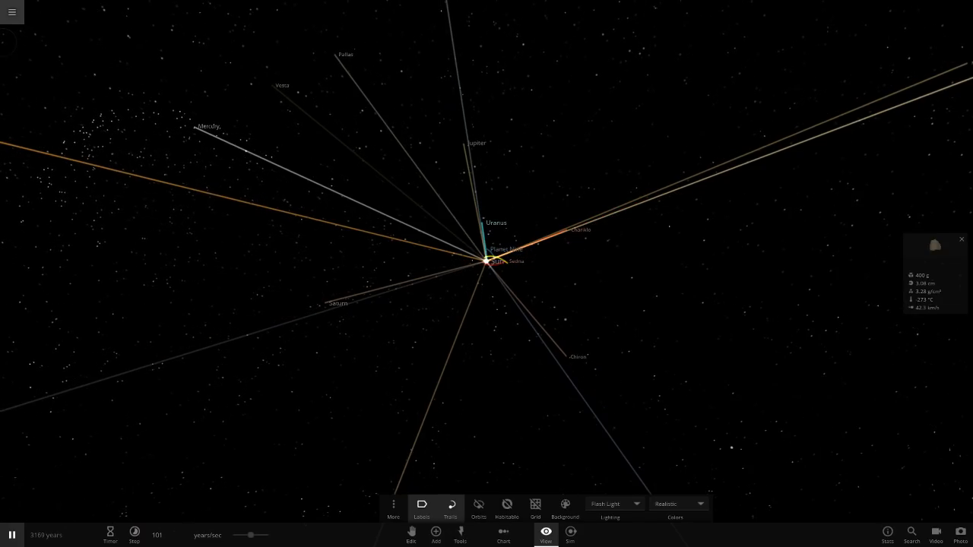
# Load a saved solar system simulation from My Sims.
pyautogui.click(12, 12)
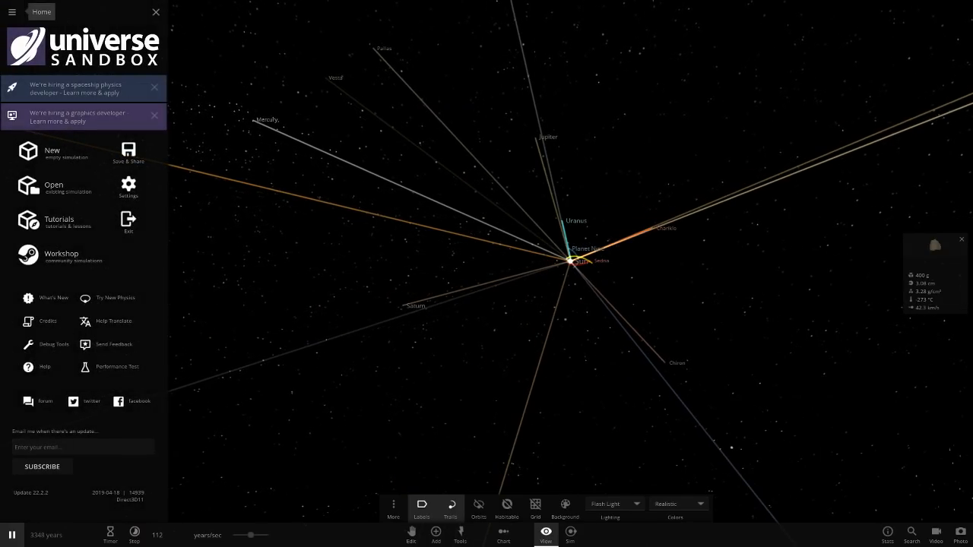
pyautogui.moveTo(53, 185)
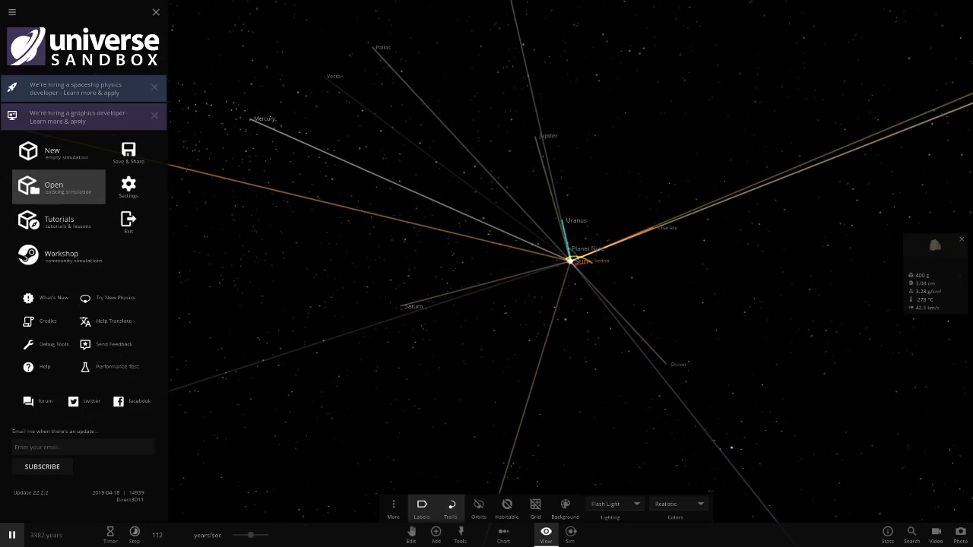
pyautogui.click(53, 185)
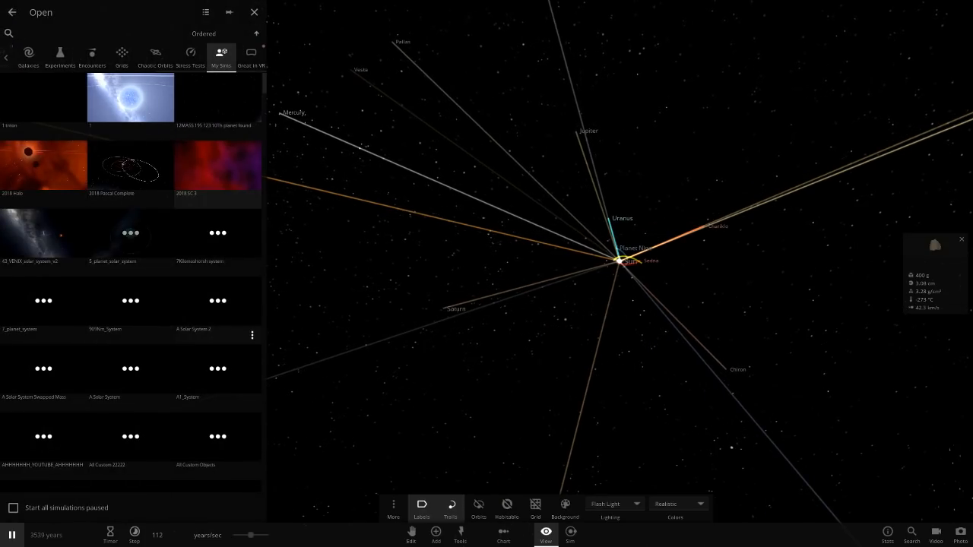
pyautogui.scroll(-3)
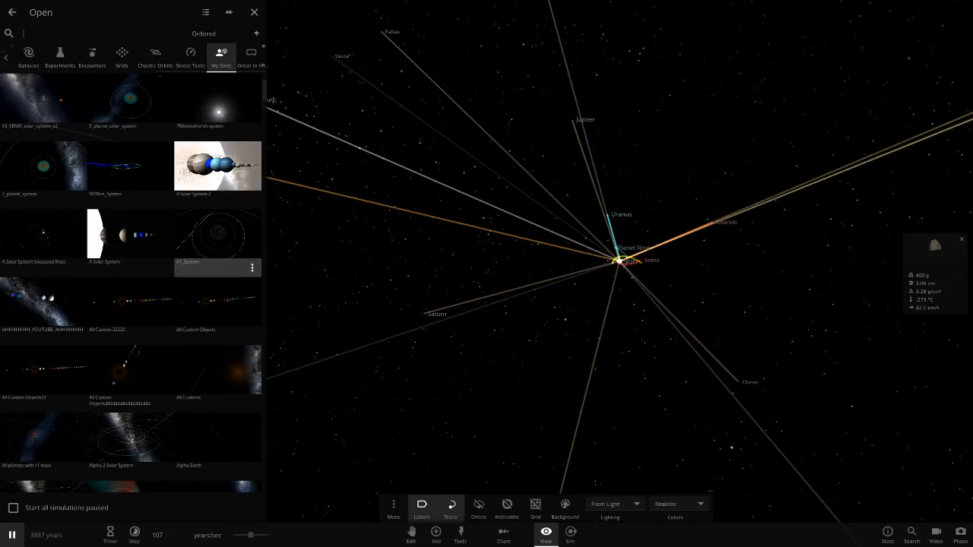
pyautogui.scroll(3)
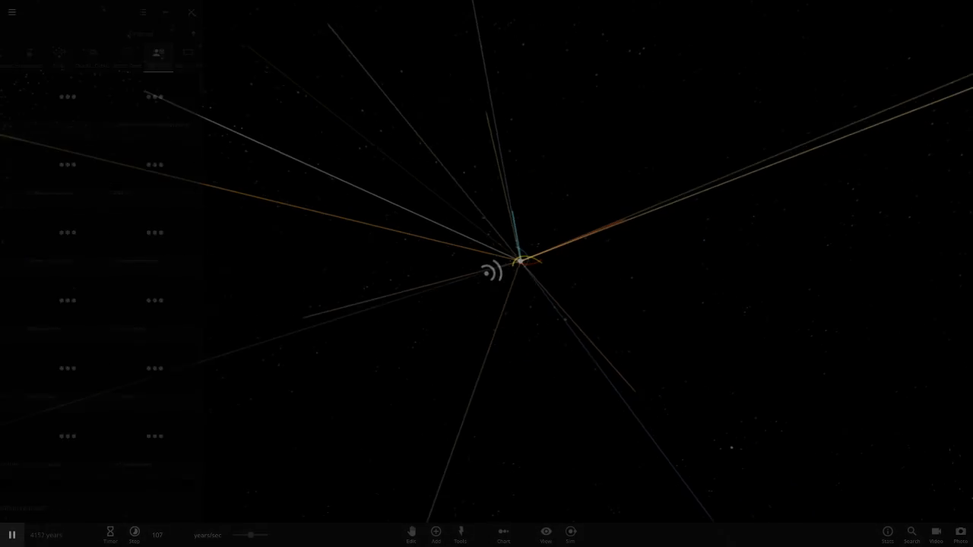
pyautogui.click(192, 12)
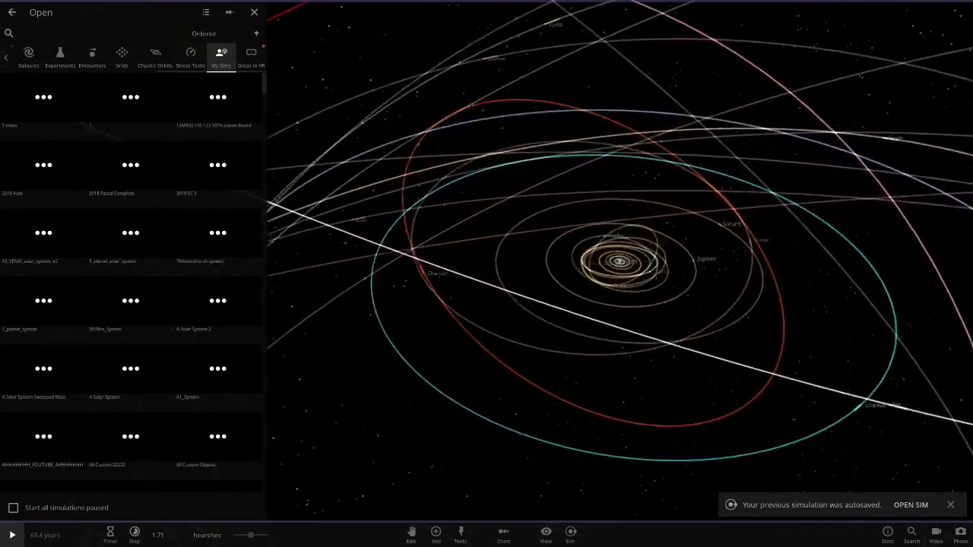
pyautogui.write('moon')
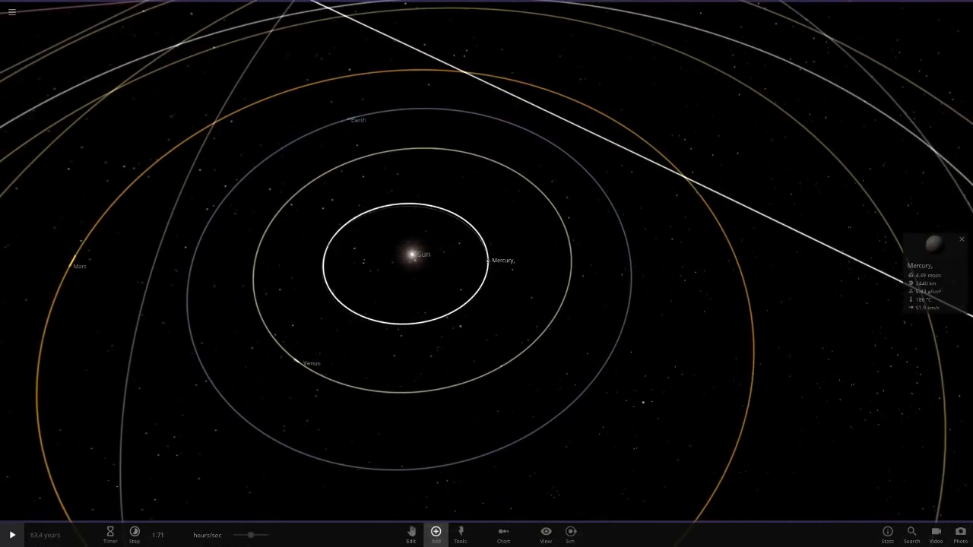
# Add a particle ring around Mercury from the Add catalogue.
pyautogui.click(435, 533)
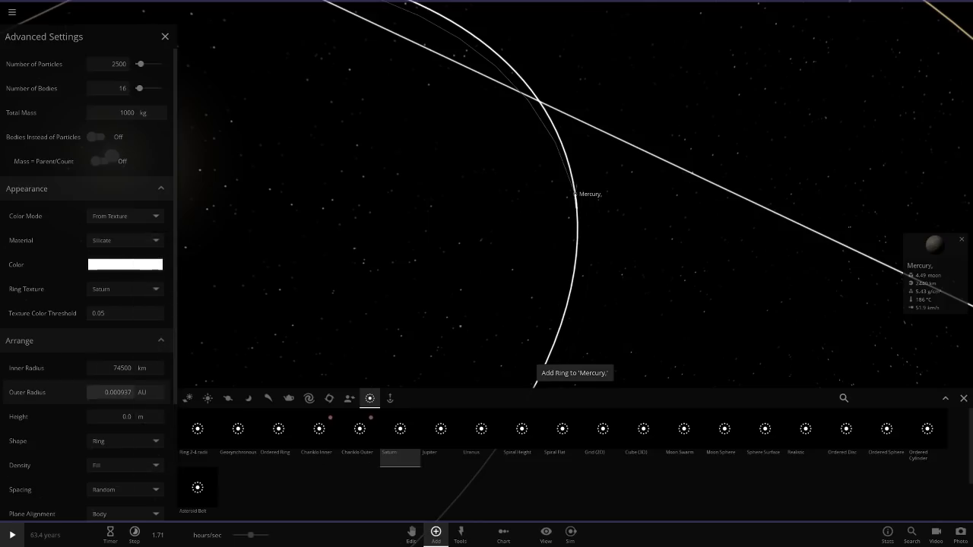
pyautogui.click(125, 392)
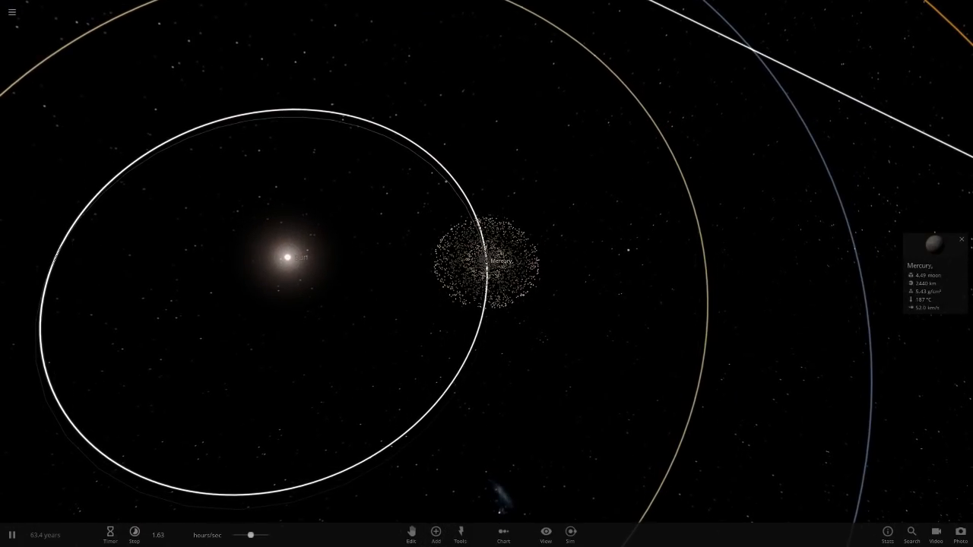
# Start the simulation so Mercury's ring stretches along its orbit.
pyautogui.click(12, 535)
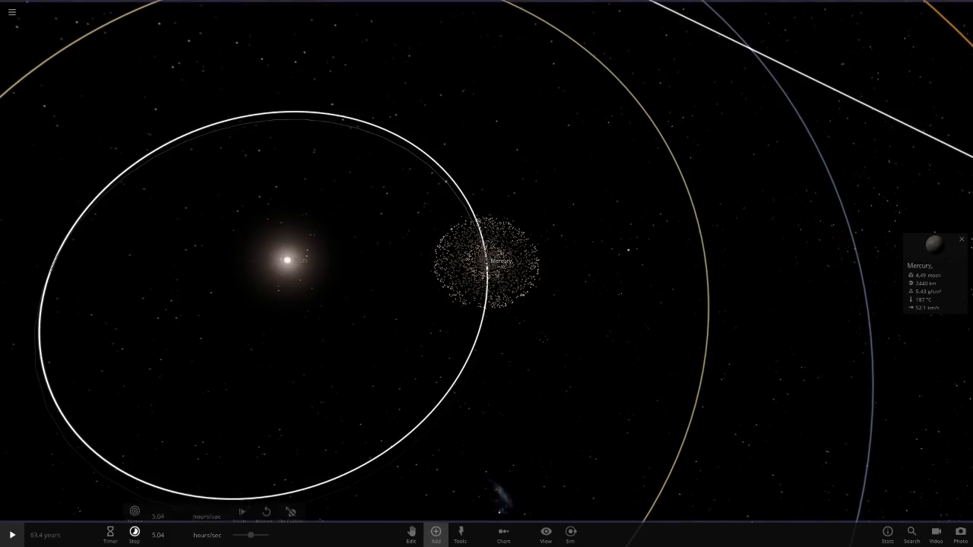
pyautogui.click(435, 534)
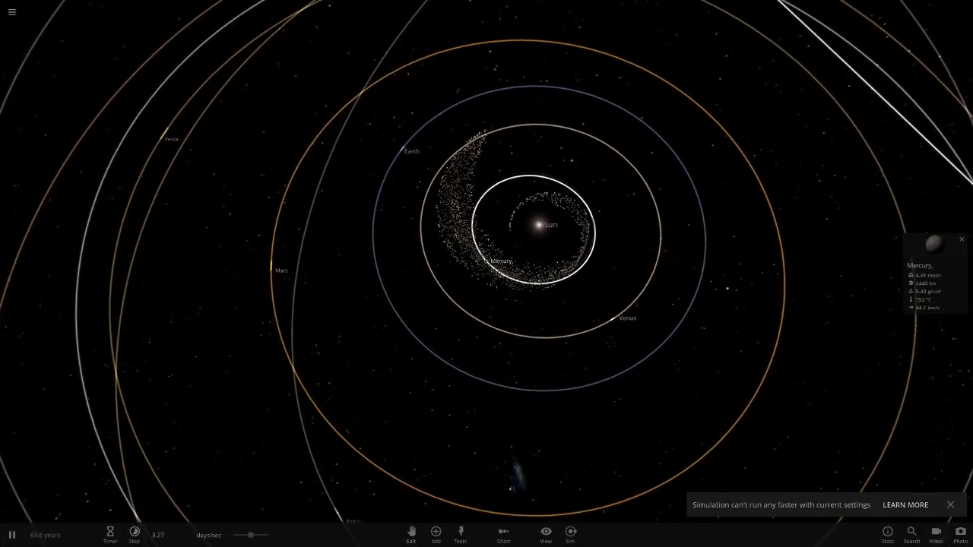
# Raise the time step so the particles spread into orbits around the Sun.
pyautogui.click(110, 535)
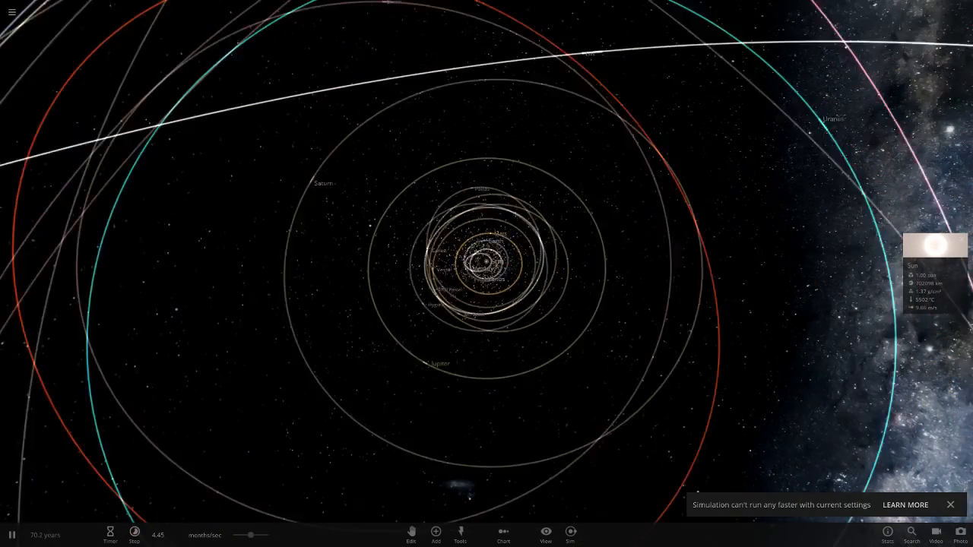
# Restore the simulation near its start and focus on Venus to show its properties.
pyautogui.scroll(3)
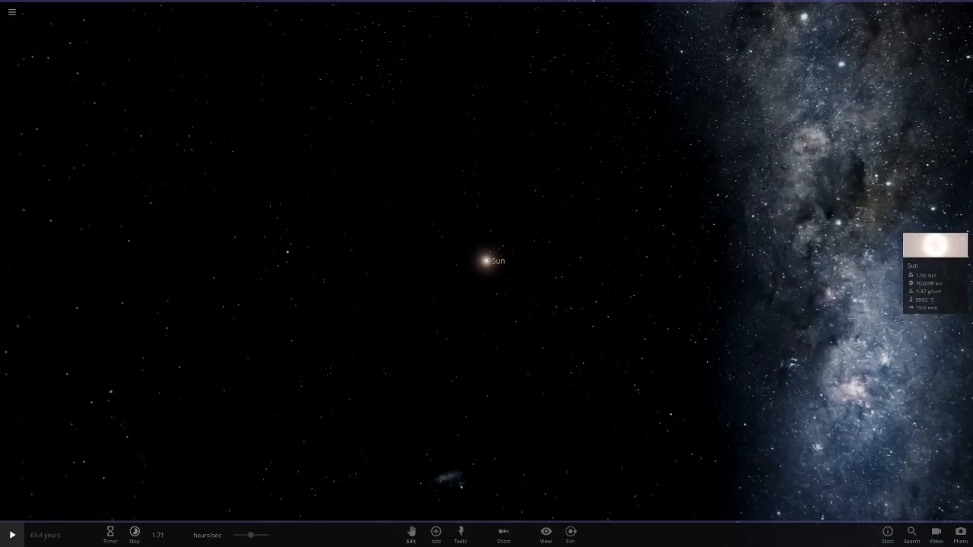
pyautogui.click(544, 535)
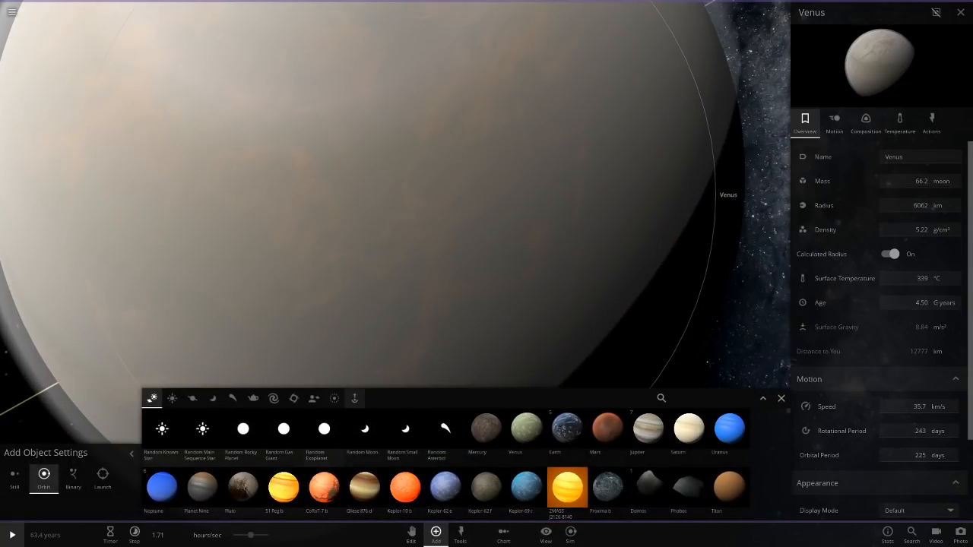
# Add a particle ring from the Rings category around Venus on its solar orbit.
pyautogui.click(334, 398)
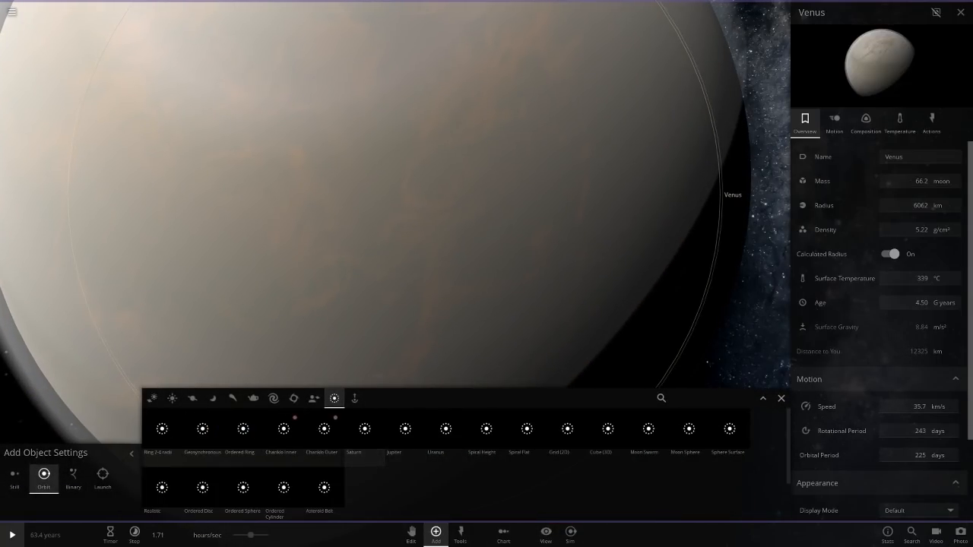
pyautogui.scroll(-3)
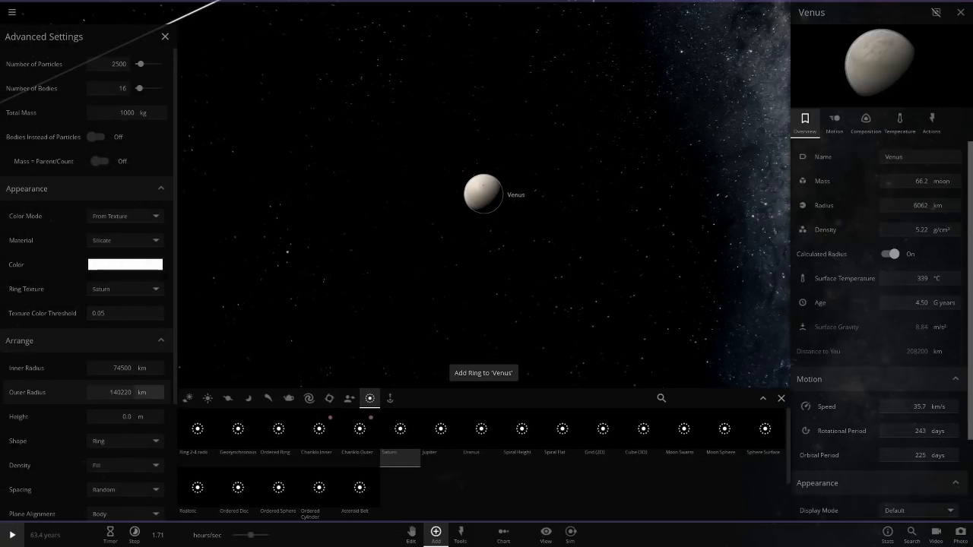
pyautogui.click(124, 393)
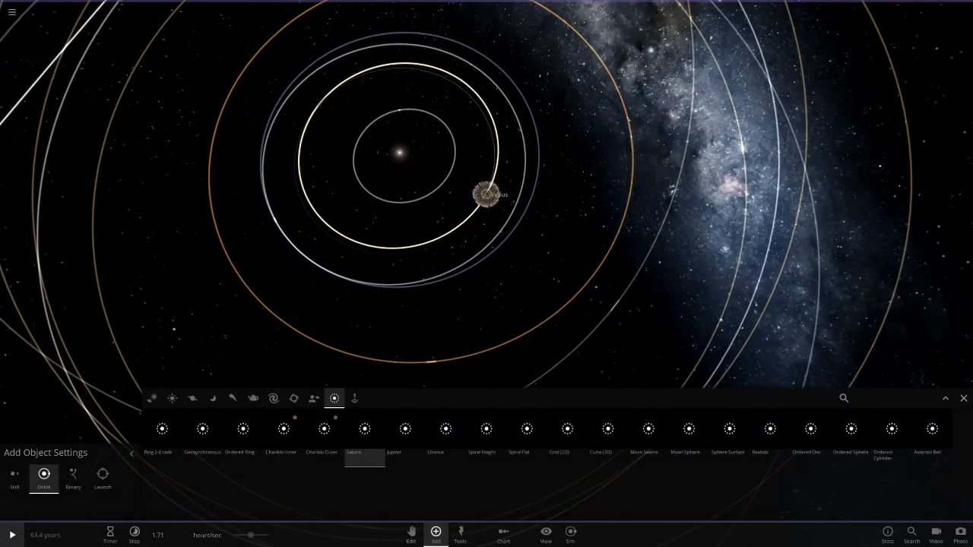
# Close the Add panel and bring up the space background choices under View.
pyautogui.click(152, 398)
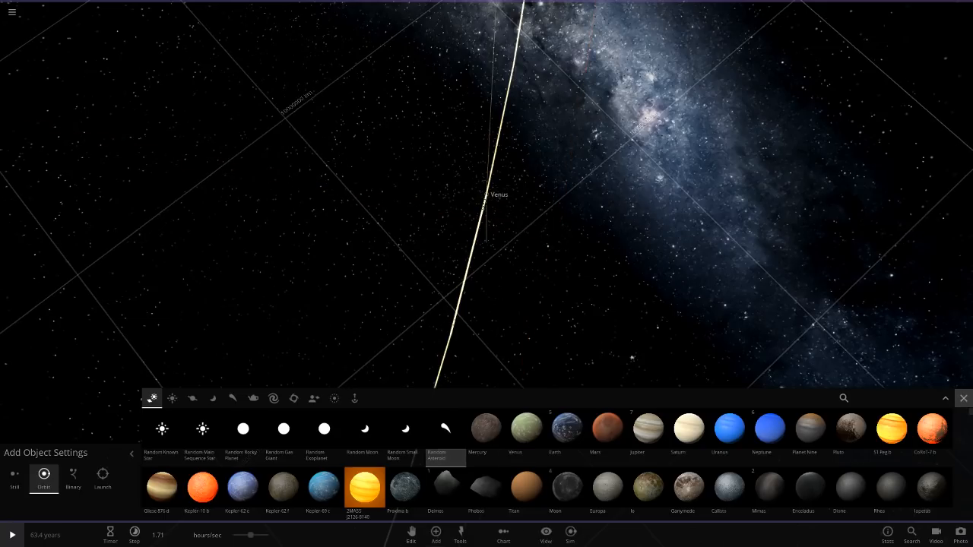
pyautogui.click(964, 399)
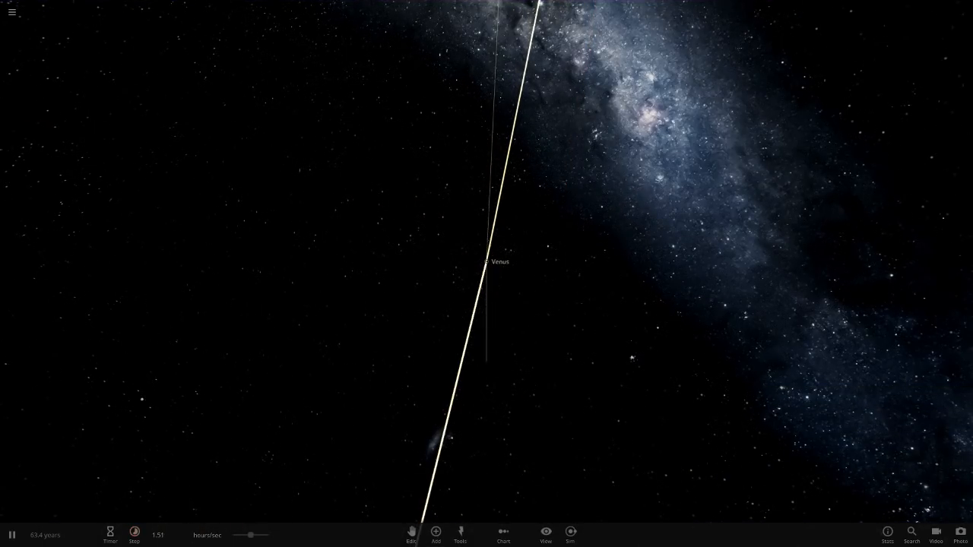
pyautogui.click(544, 535)
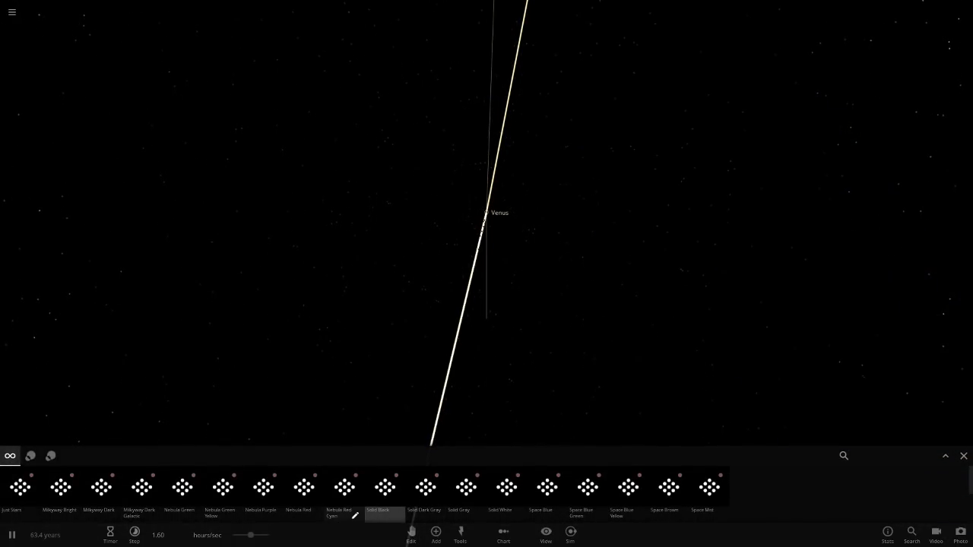
# Try a purple nebula, settle on a plain grey sky background, and recheck the background options.
pyautogui.click(261, 487)
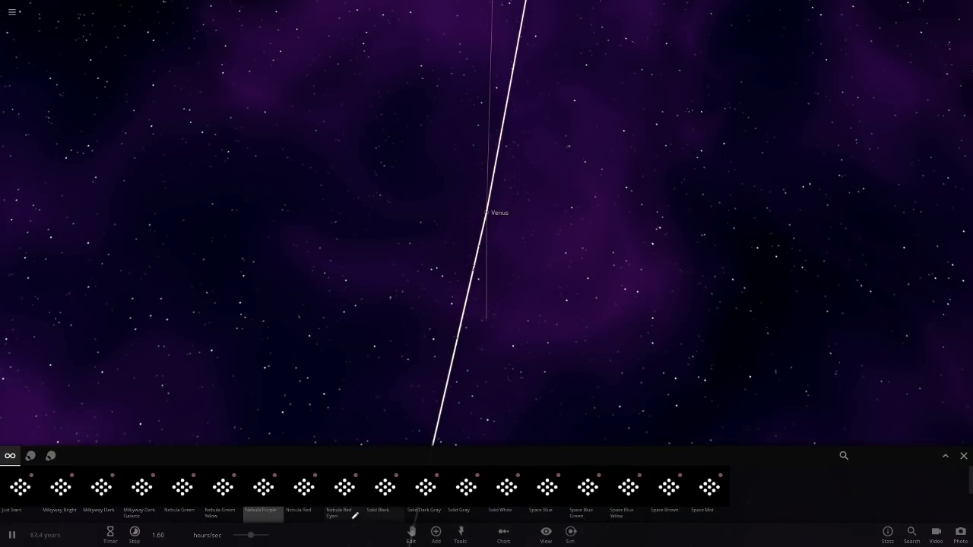
pyautogui.click(457, 486)
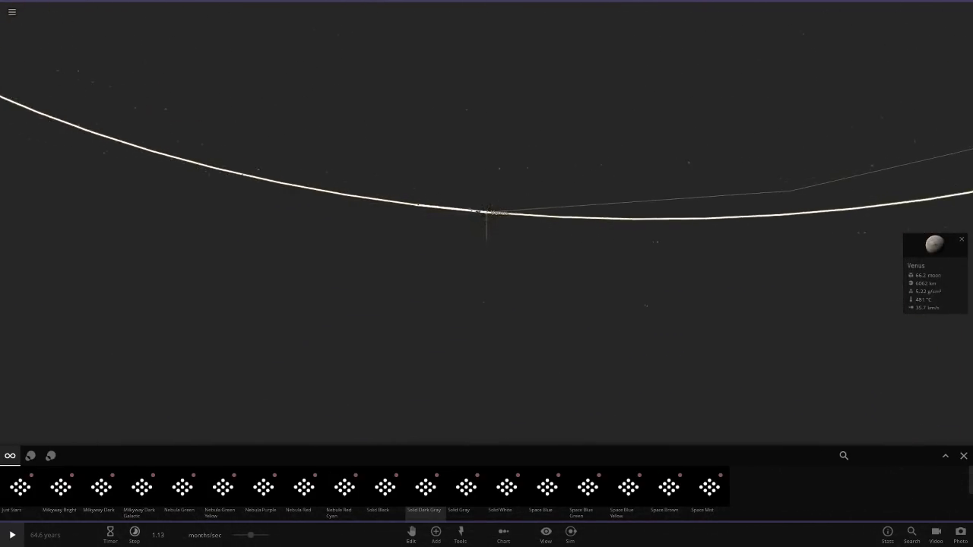
pyautogui.click(12, 536)
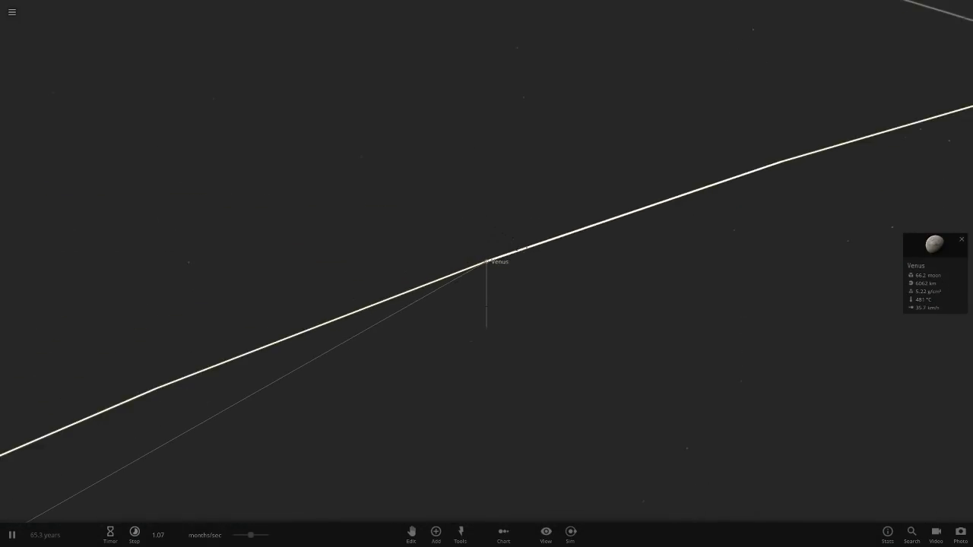
pyautogui.click(435, 535)
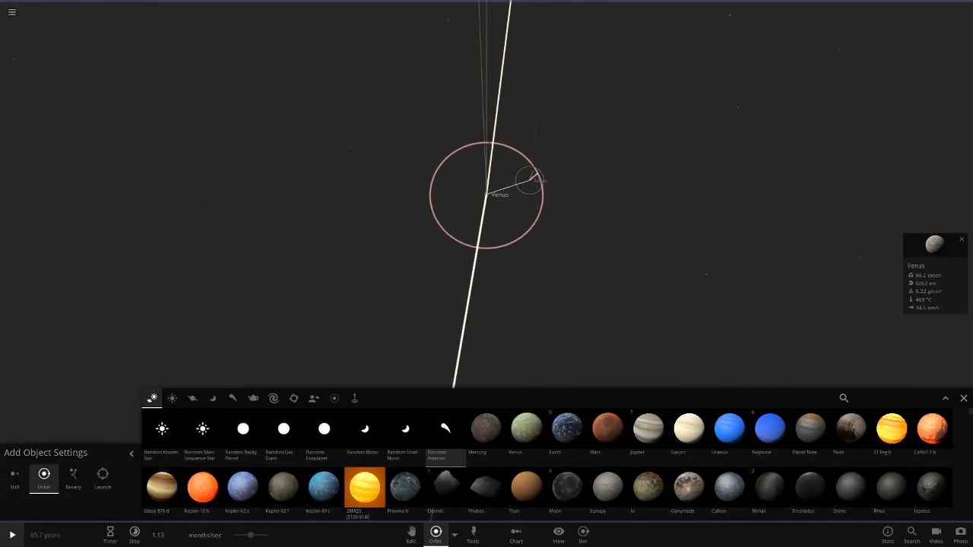
pyautogui.click(546, 536)
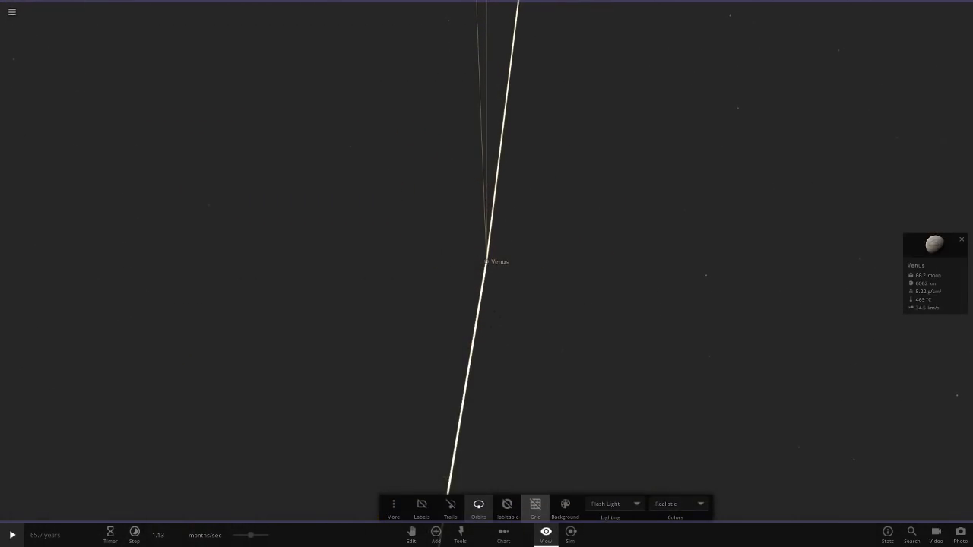
pyautogui.click(566, 508)
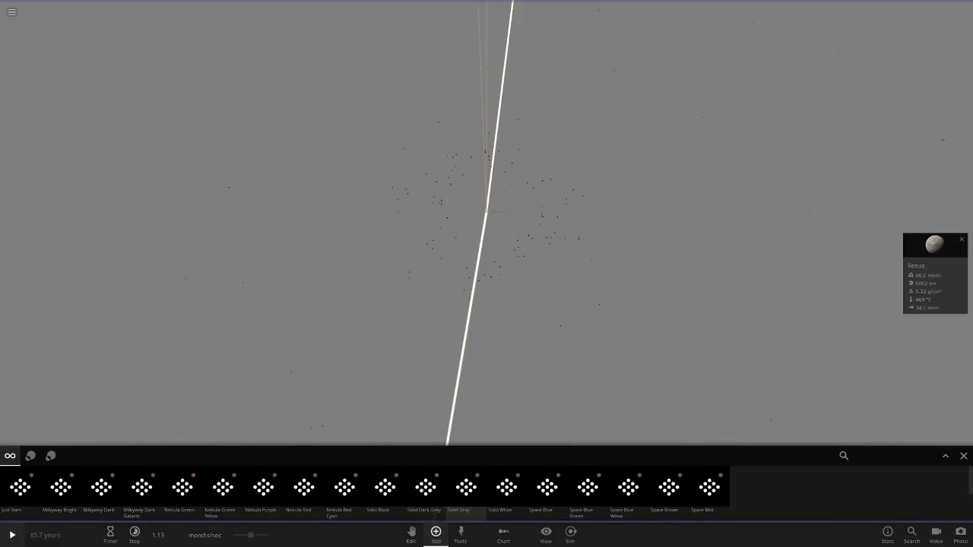
# Leave the background options and select the central Sun to show its info panel.
pyautogui.click(434, 535)
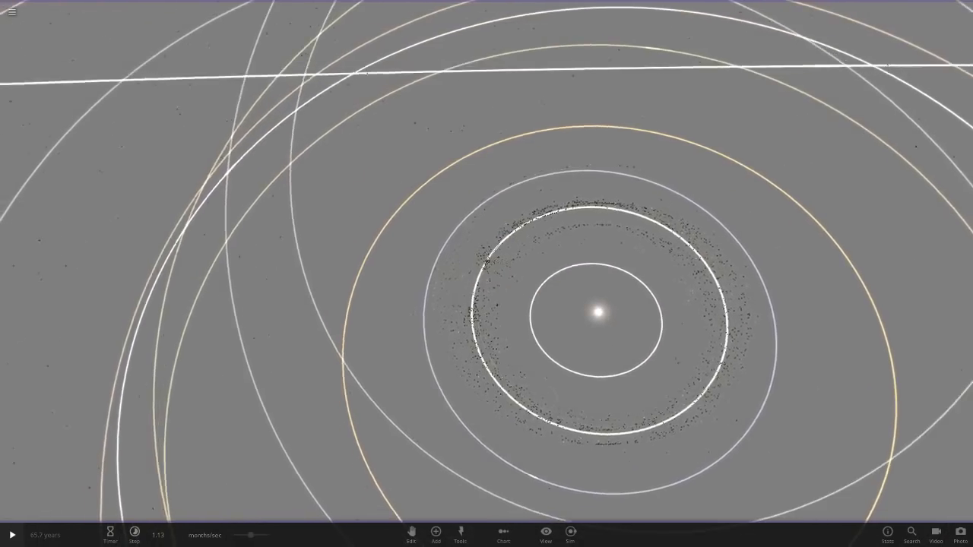
pyautogui.click(13, 536)
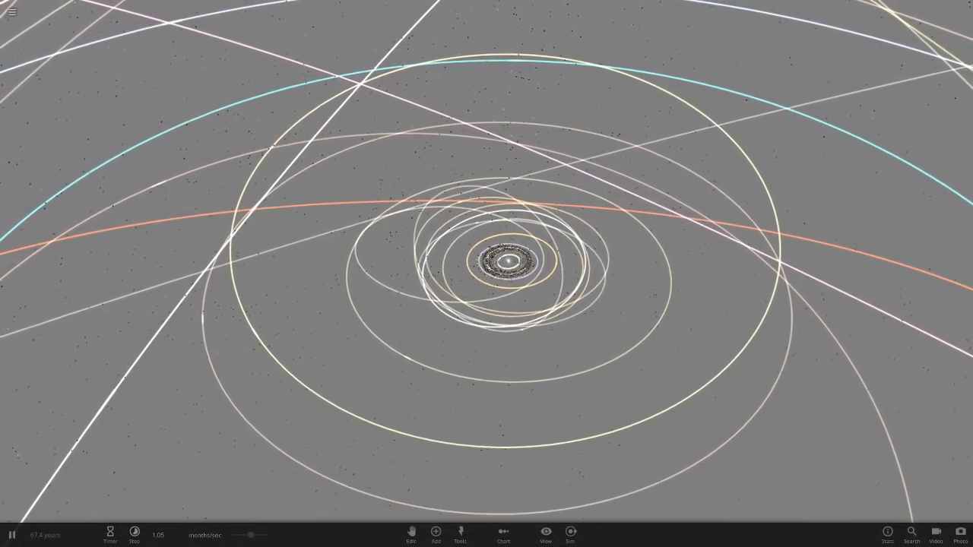
pyautogui.click(505, 262)
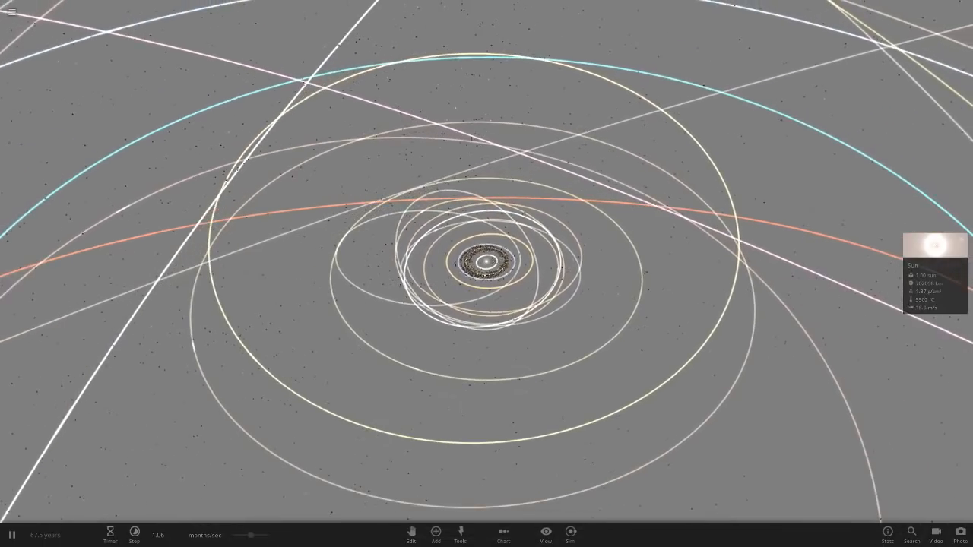